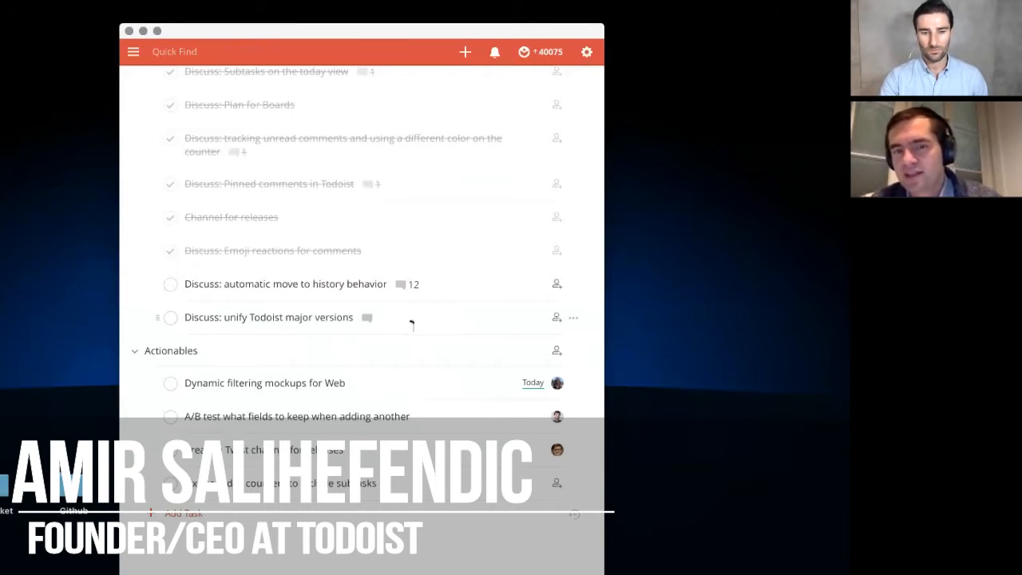
Add a task 'Test' below 'Discuss: unify Todoist major versions', assign a collaborator, and save it
{"action": "left_click", "coordinate": [574, 317]}
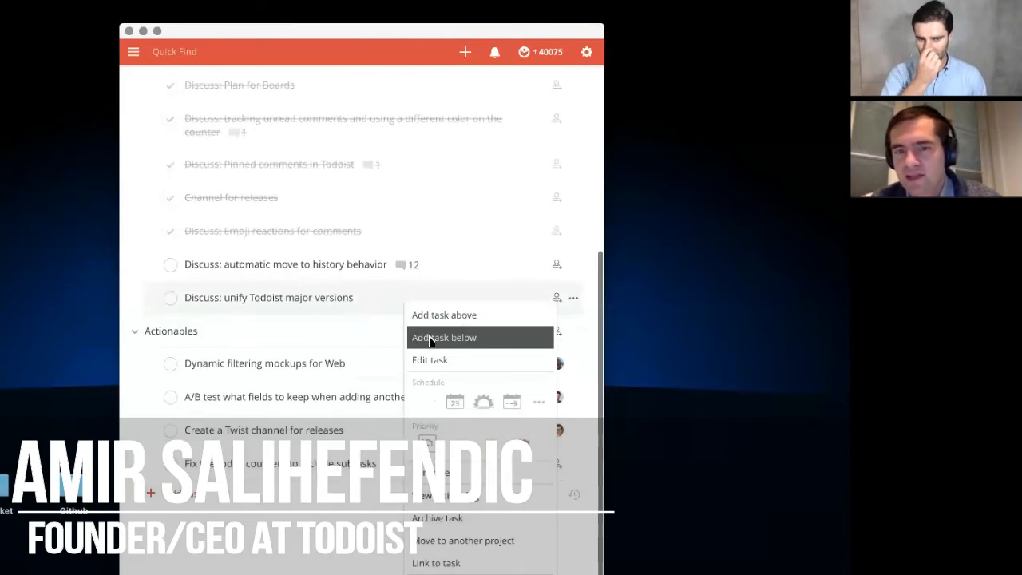
{"action": "left_click", "coordinate": [444, 337]}
{"action": "type", "text": "Test"}
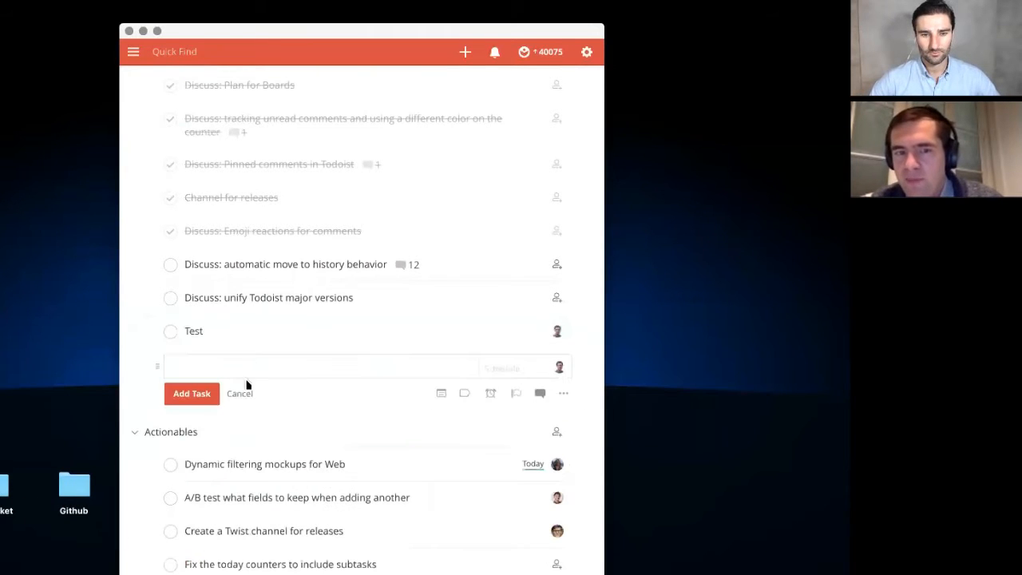
{"action": "left_click", "coordinate": [240, 393]}
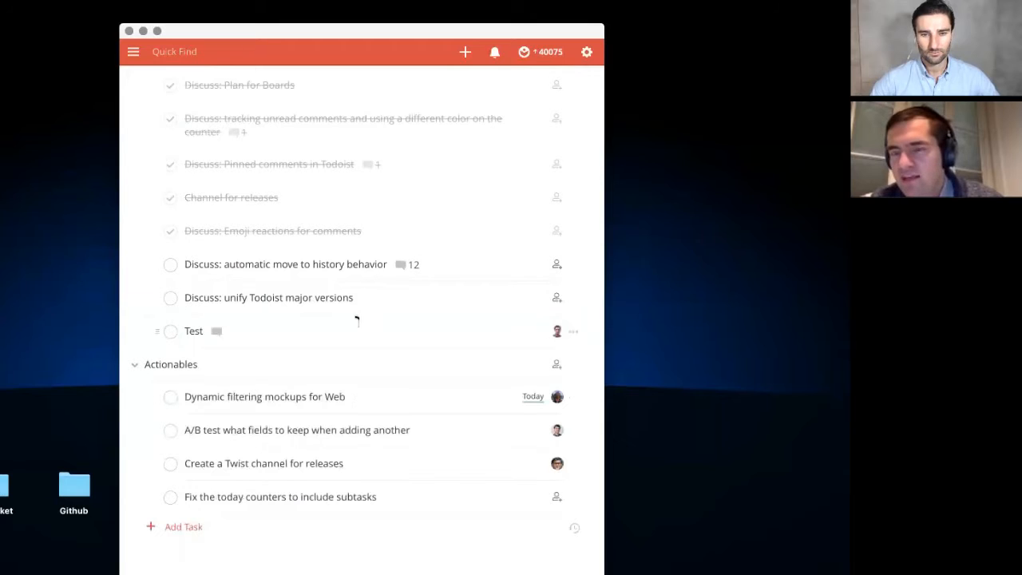